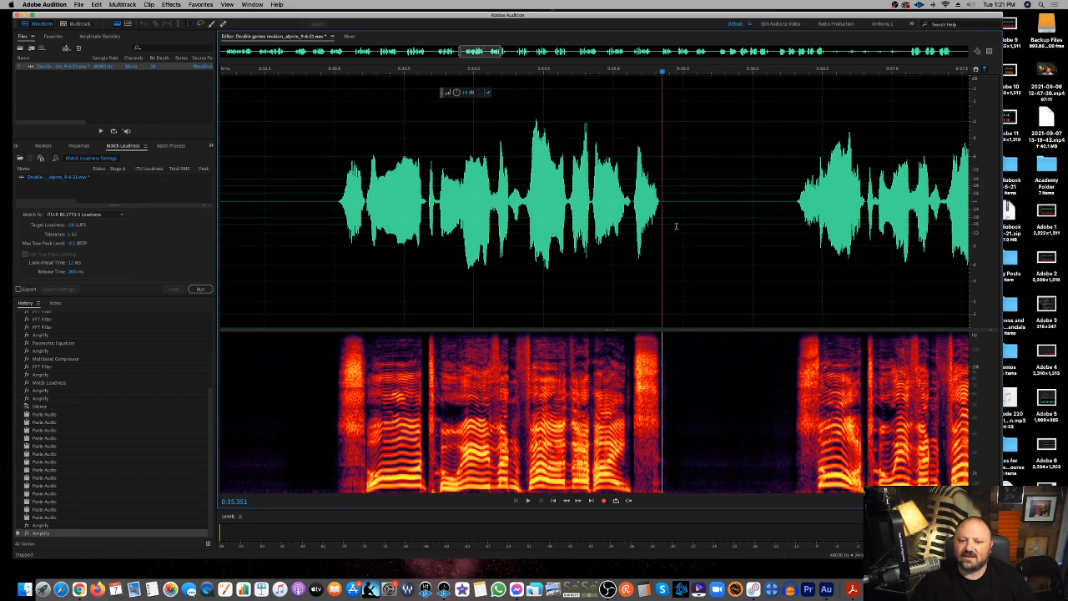
- Select the brief harsh S sound in the waveform and bring up the Filter and EQ effects
drag(309, 200, 584, 200)
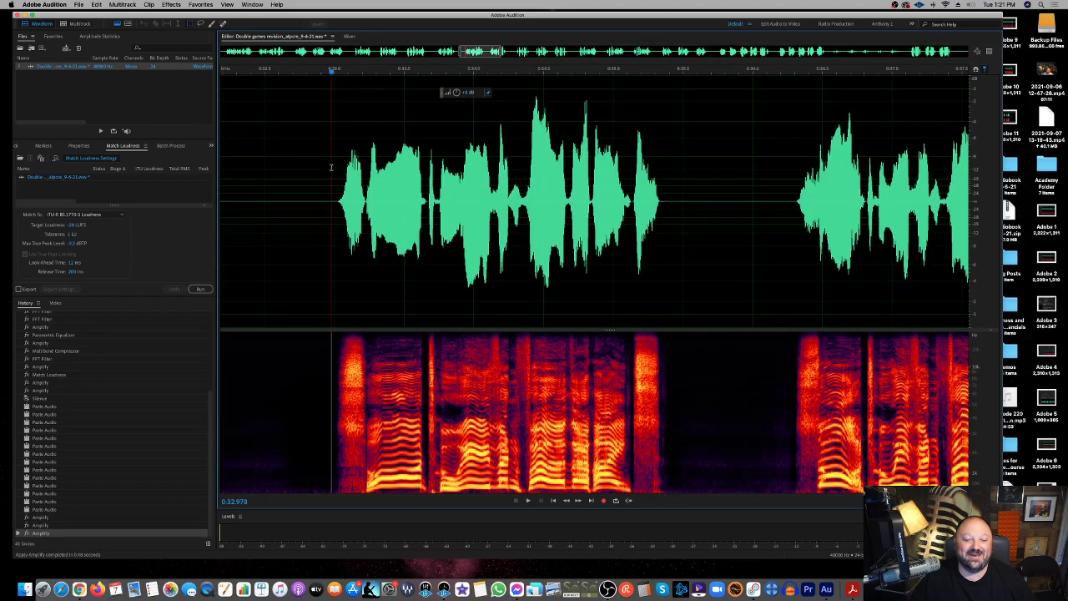
click(526, 500)
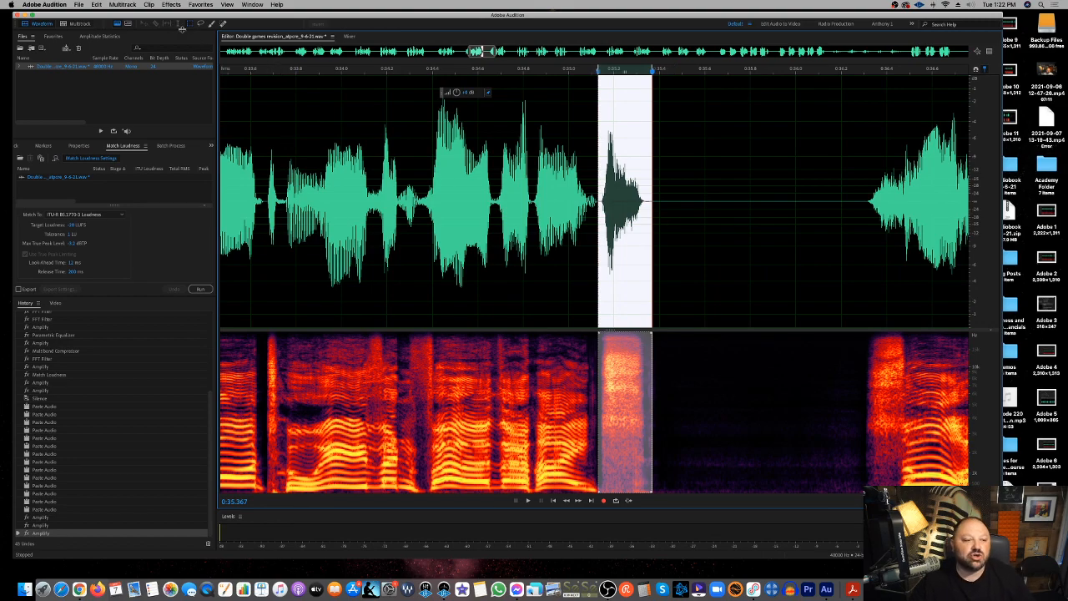
click(173, 7)
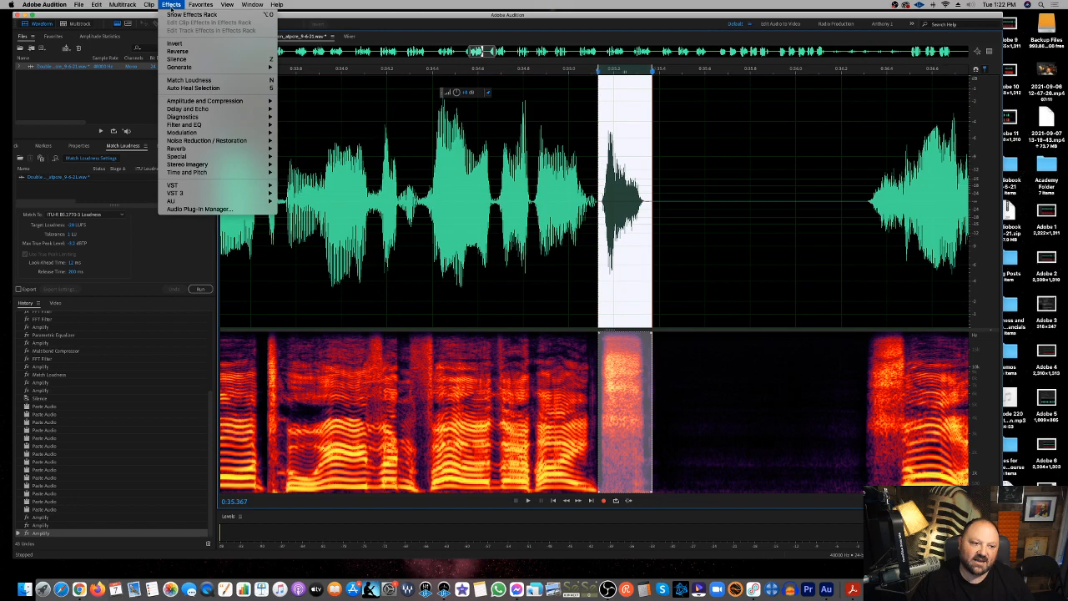
mouse_move(213, 125)
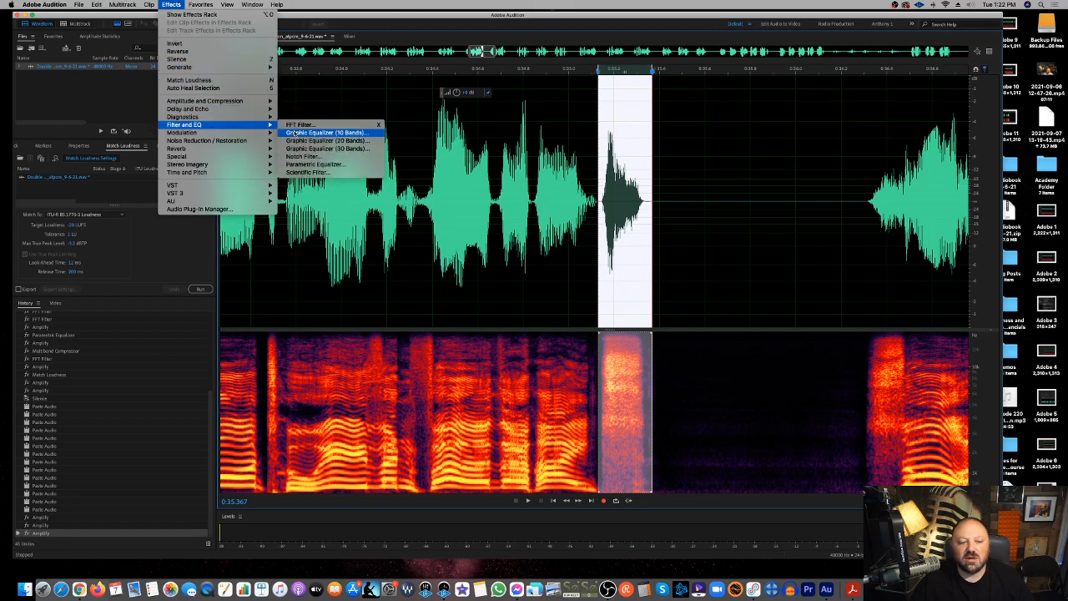
- Open the Parametric Equalizer reset to (Default) and move its window left off the waveform
click(316, 164)
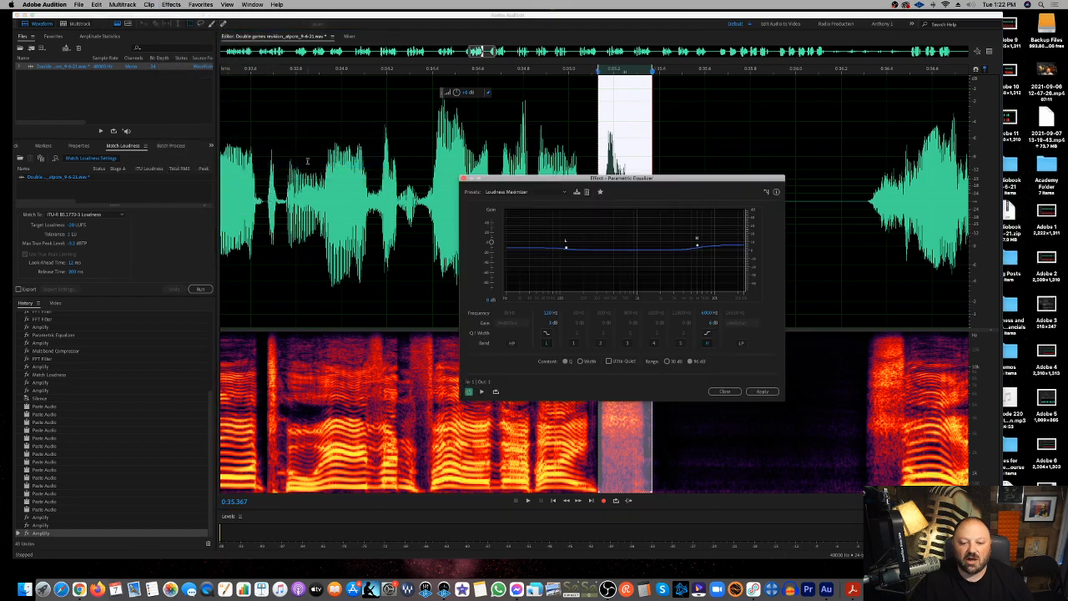
click(549, 192)
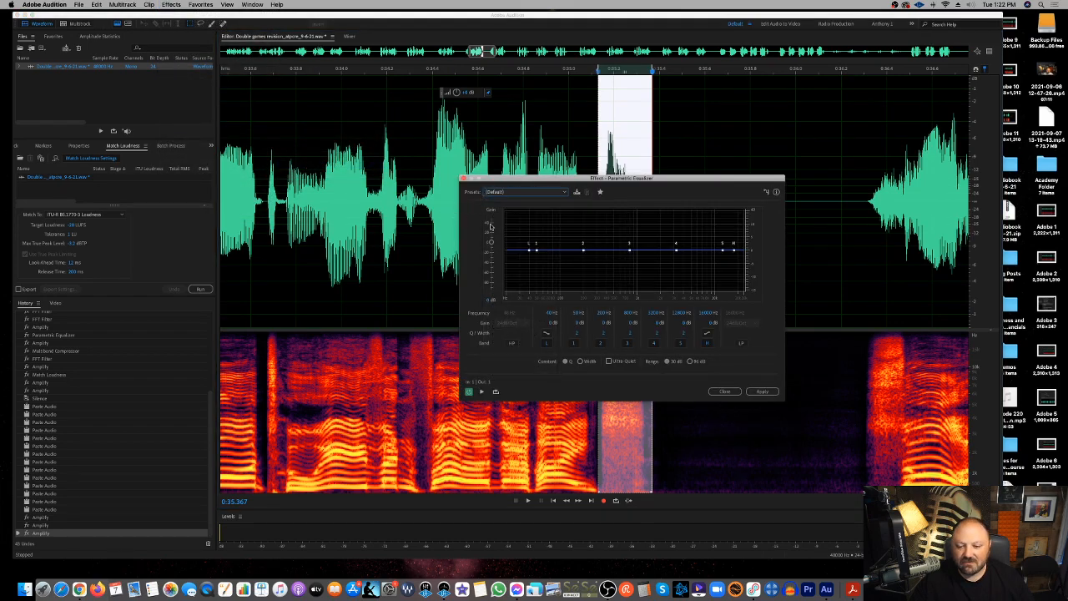
drag(622, 178, 392, 128)
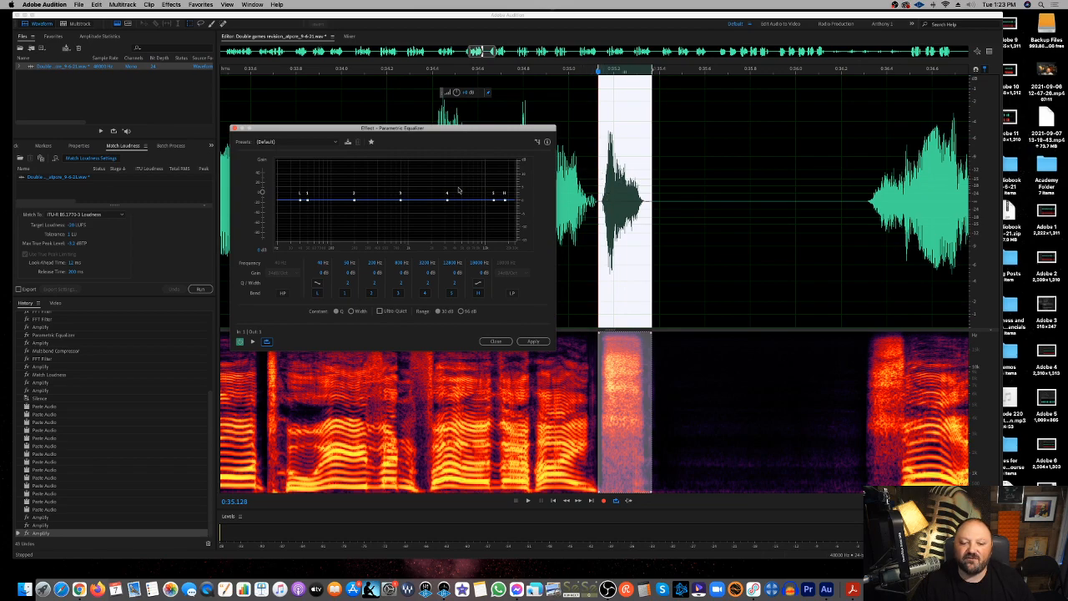
mouse_move(448, 224)
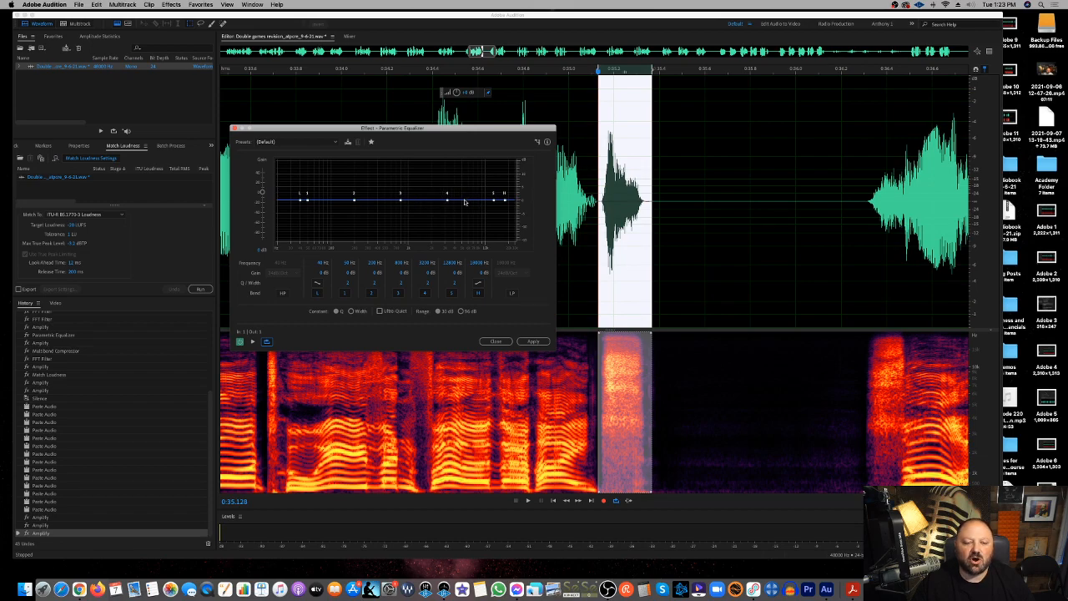
mouse_move(460, 203)
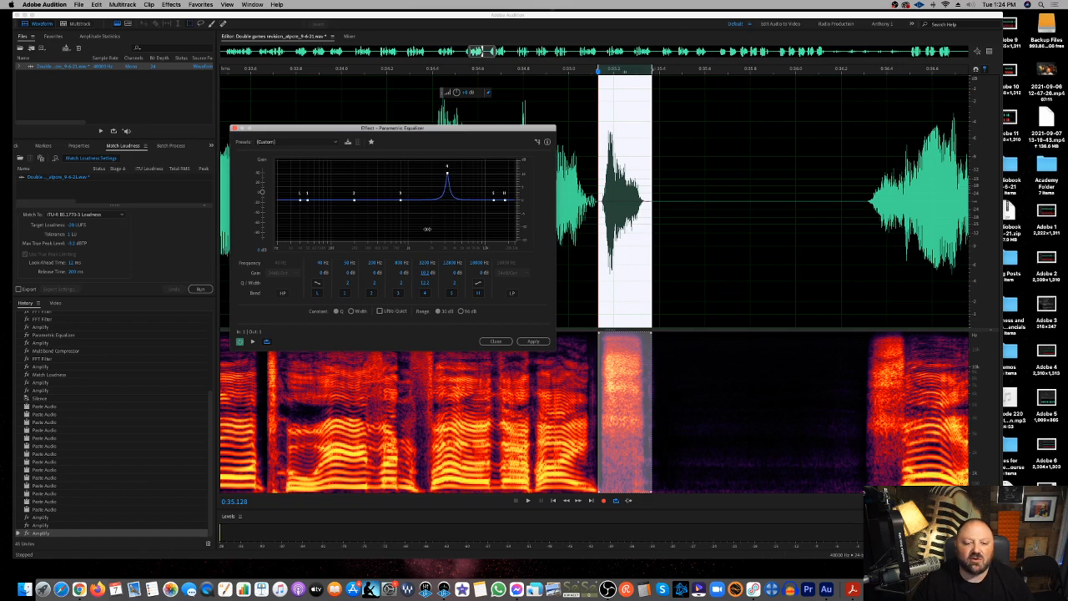
- Shape band 4 into a narrow, sharp boost peak to hunt for the S frequency
drag(447, 173, 447, 225)
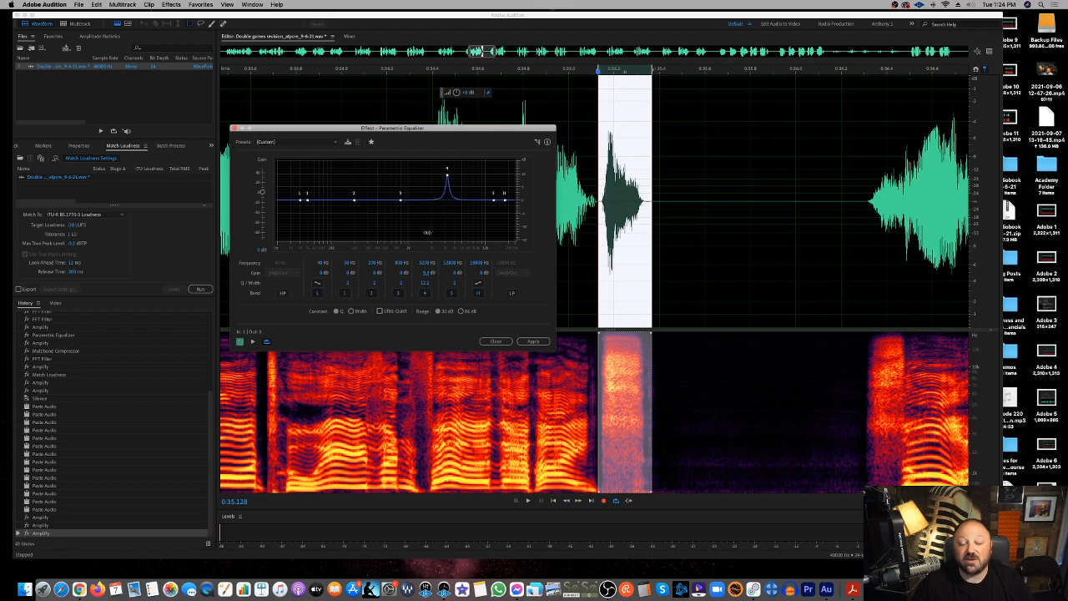
drag(448, 171, 448, 221)
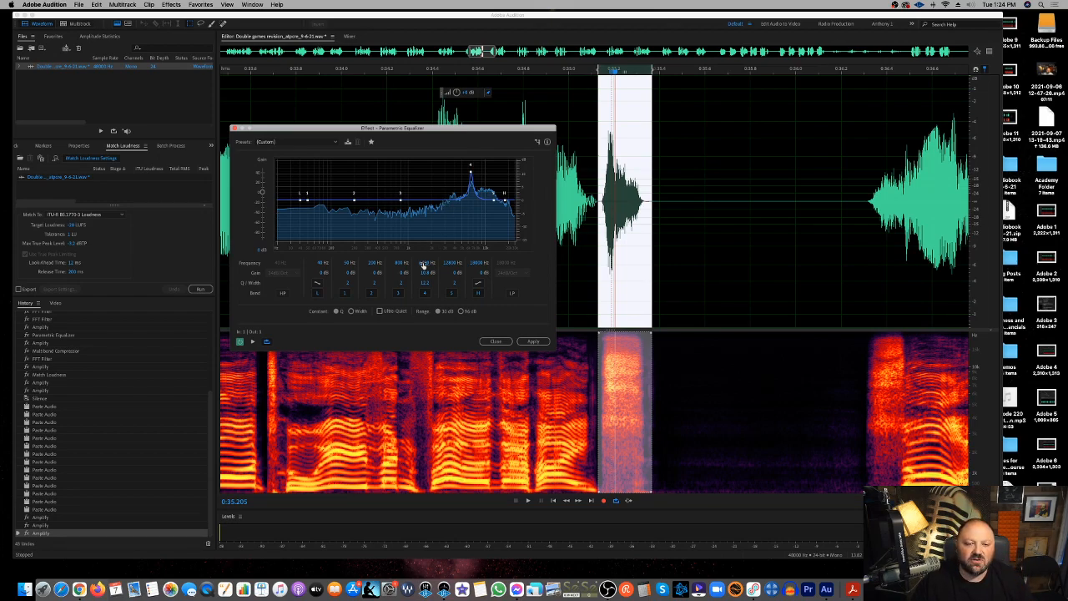
- Retune the narrow band higher and flip its gain to a sharp cut at the sibilance
click(528, 499)
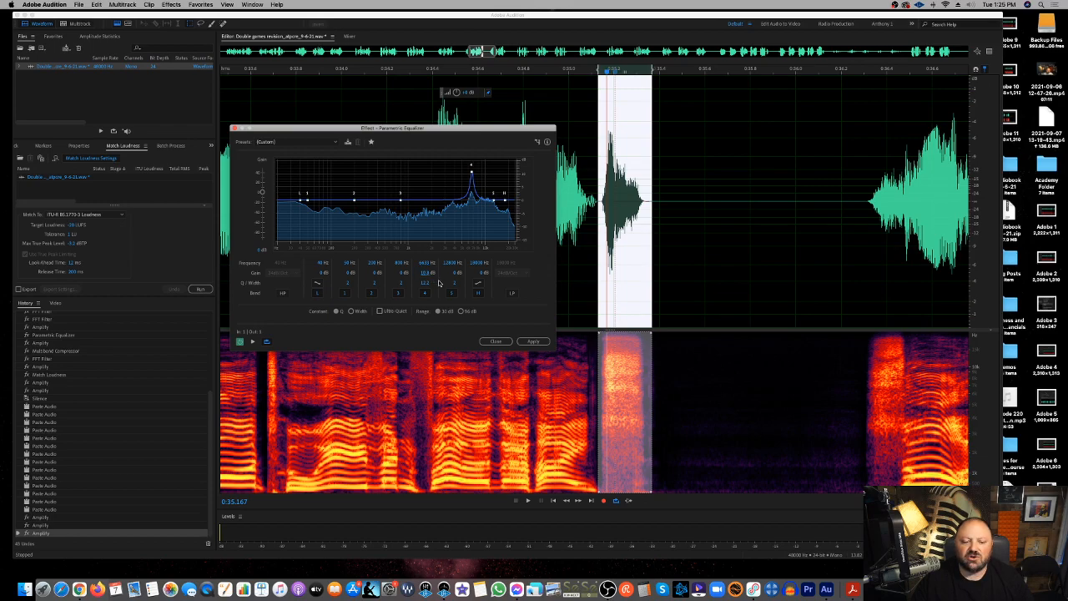
click(527, 501)
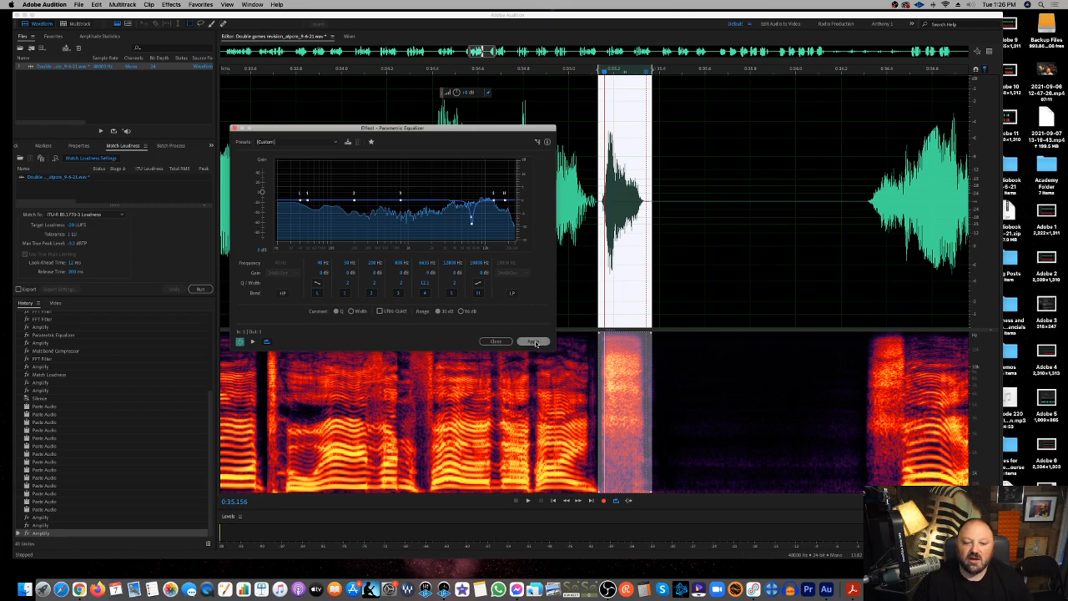
- Apply the Parametric Equalizer cut to the S sound, then select further along the waveform
click(533, 341)
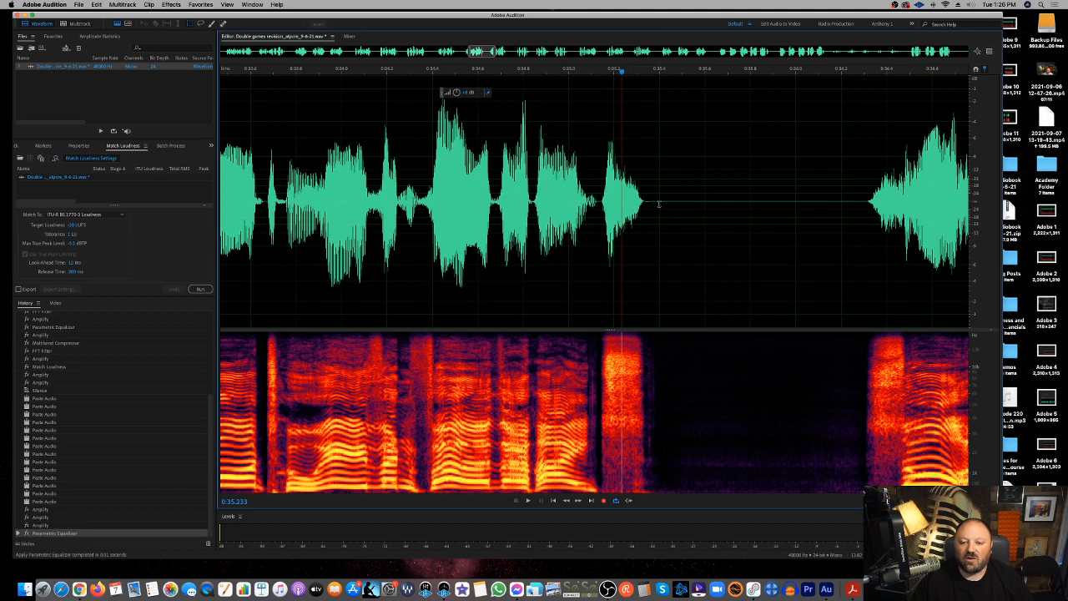
drag(601, 200, 657, 200)
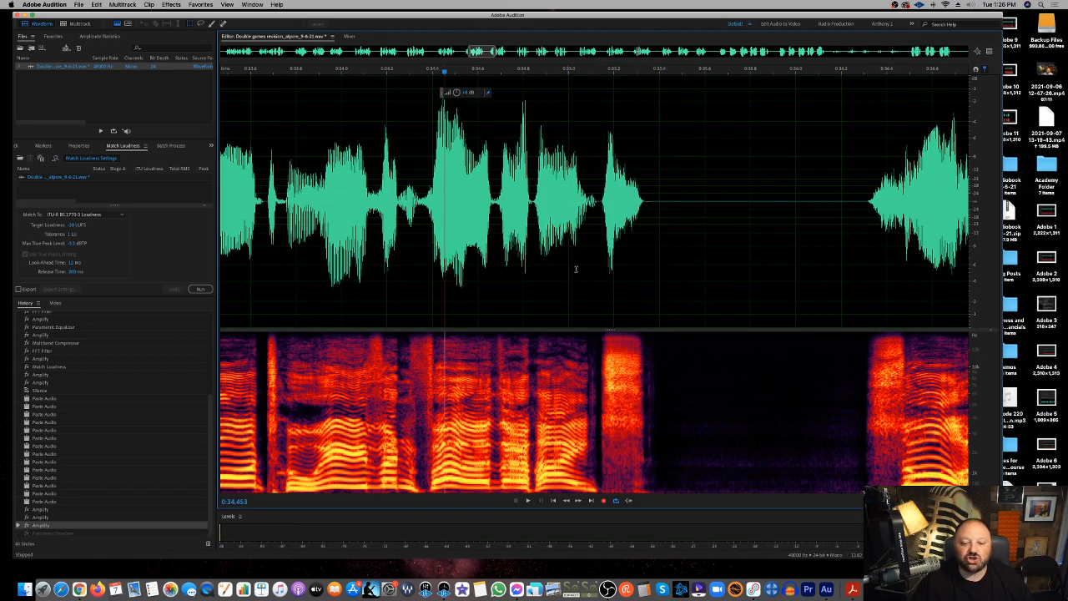
mouse_move(563, 291)
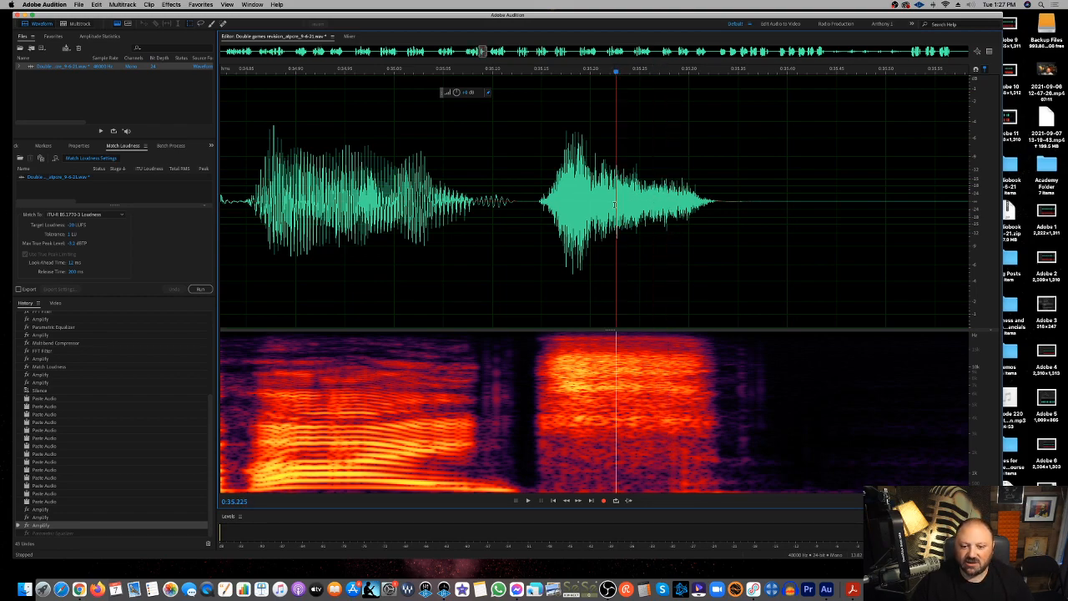
- Compare the original S with the trimmed, quieter version by undoing and redoing in History
click(563, 209)
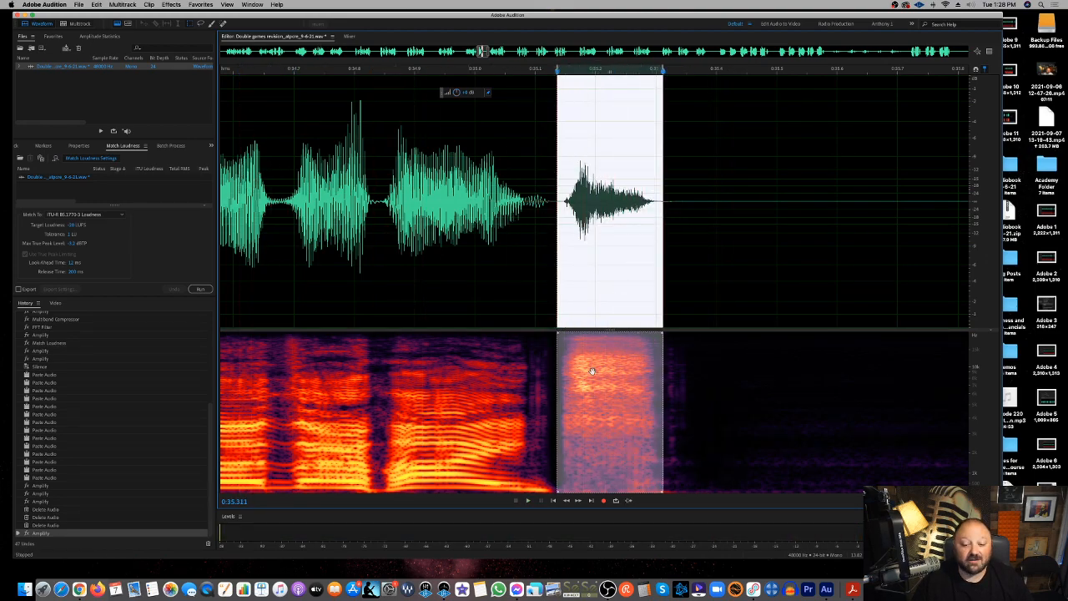
click(527, 500)
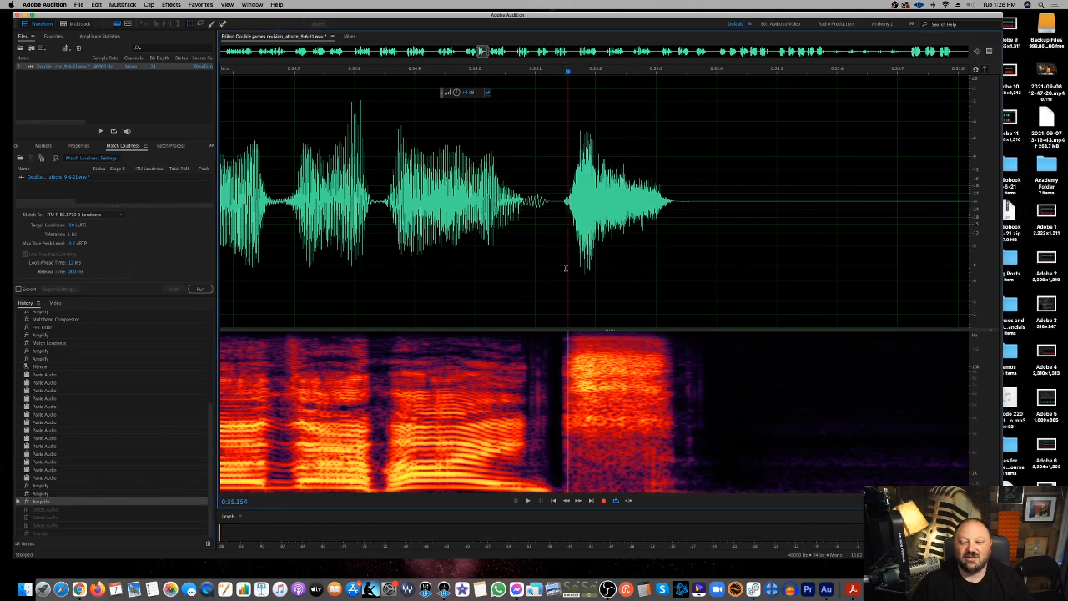
click(526, 501)
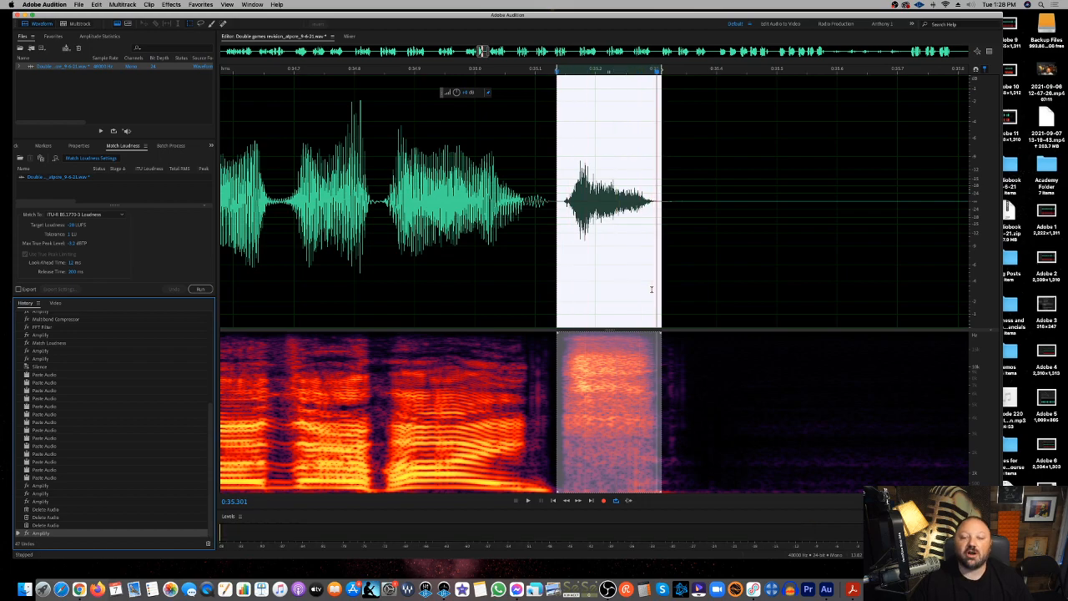
mouse_move(640, 242)
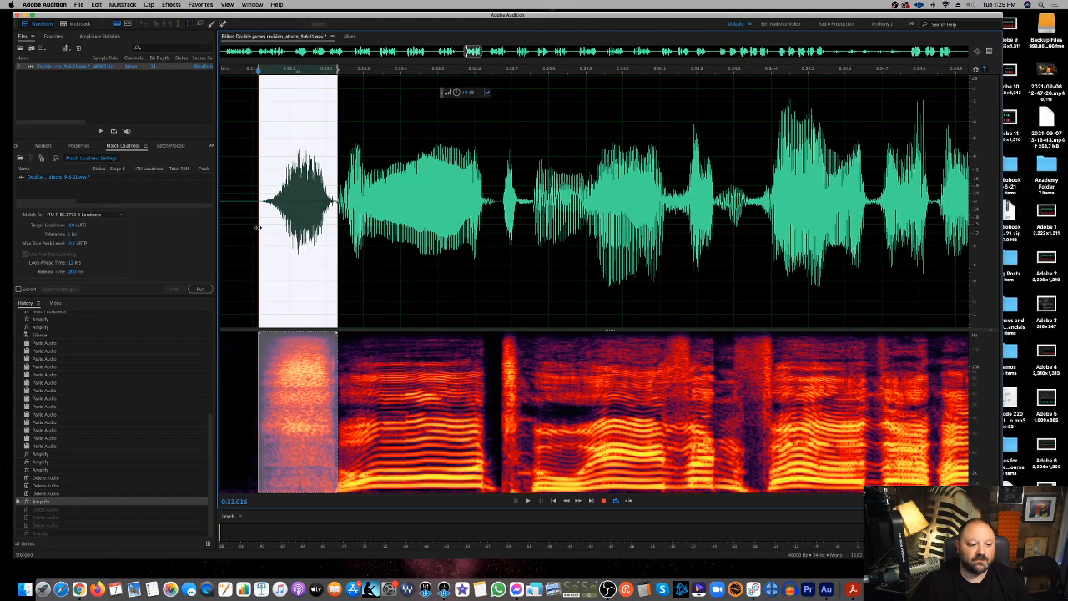
- Trim slices of the earlier S, lower it with Amplify, and play back the passage
click(526, 501)
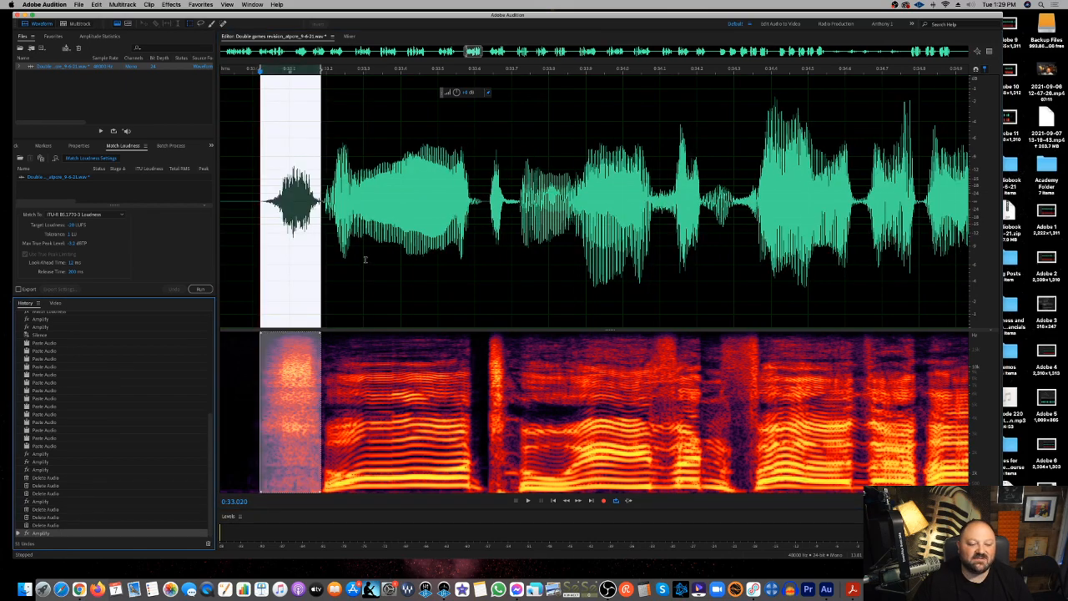
click(528, 500)
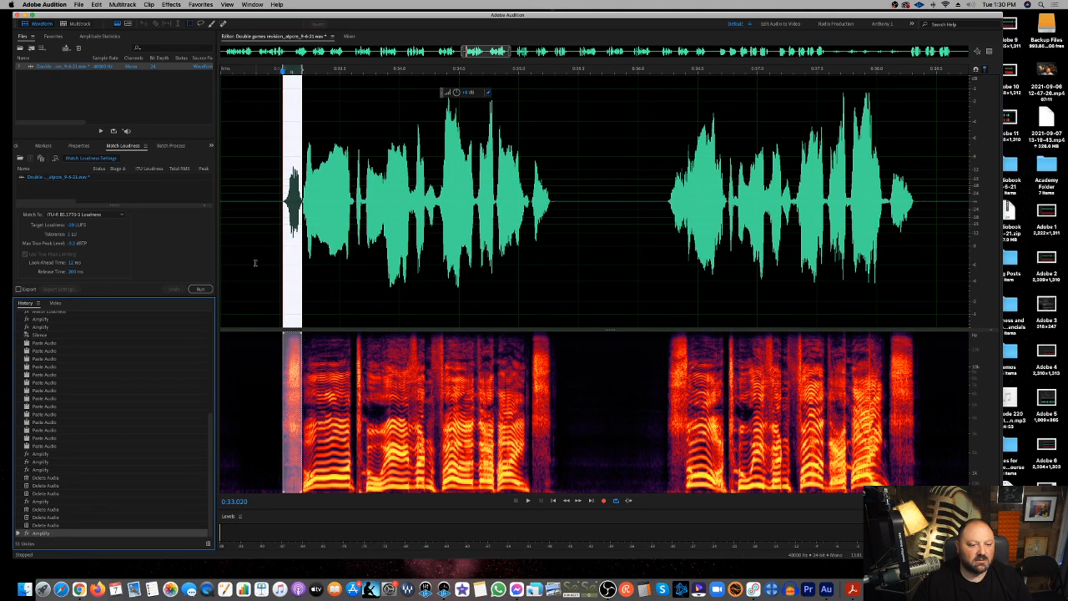
click(527, 501)
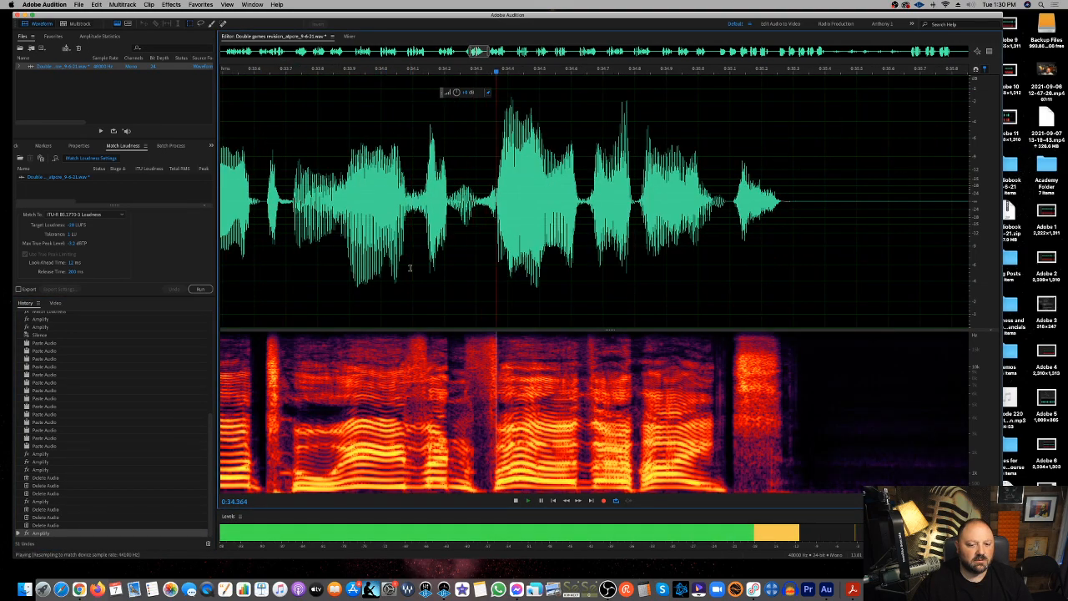